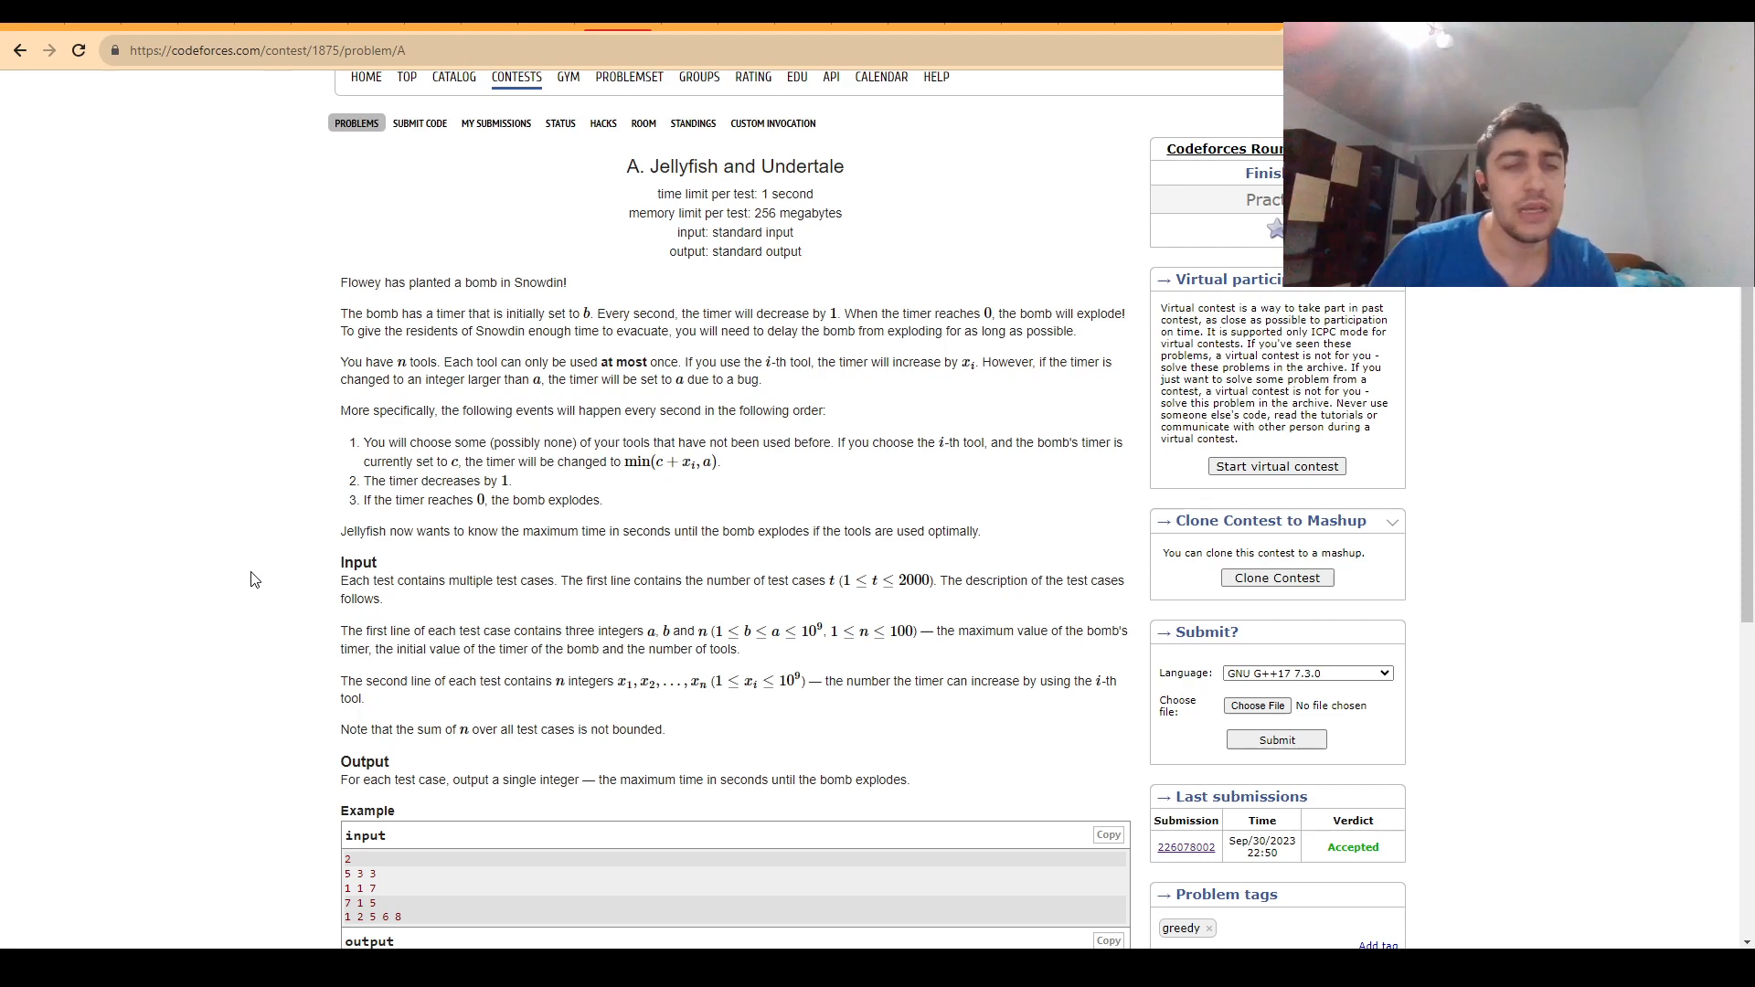
{"action": "mouse_move", "coordinate": [346, 442]}
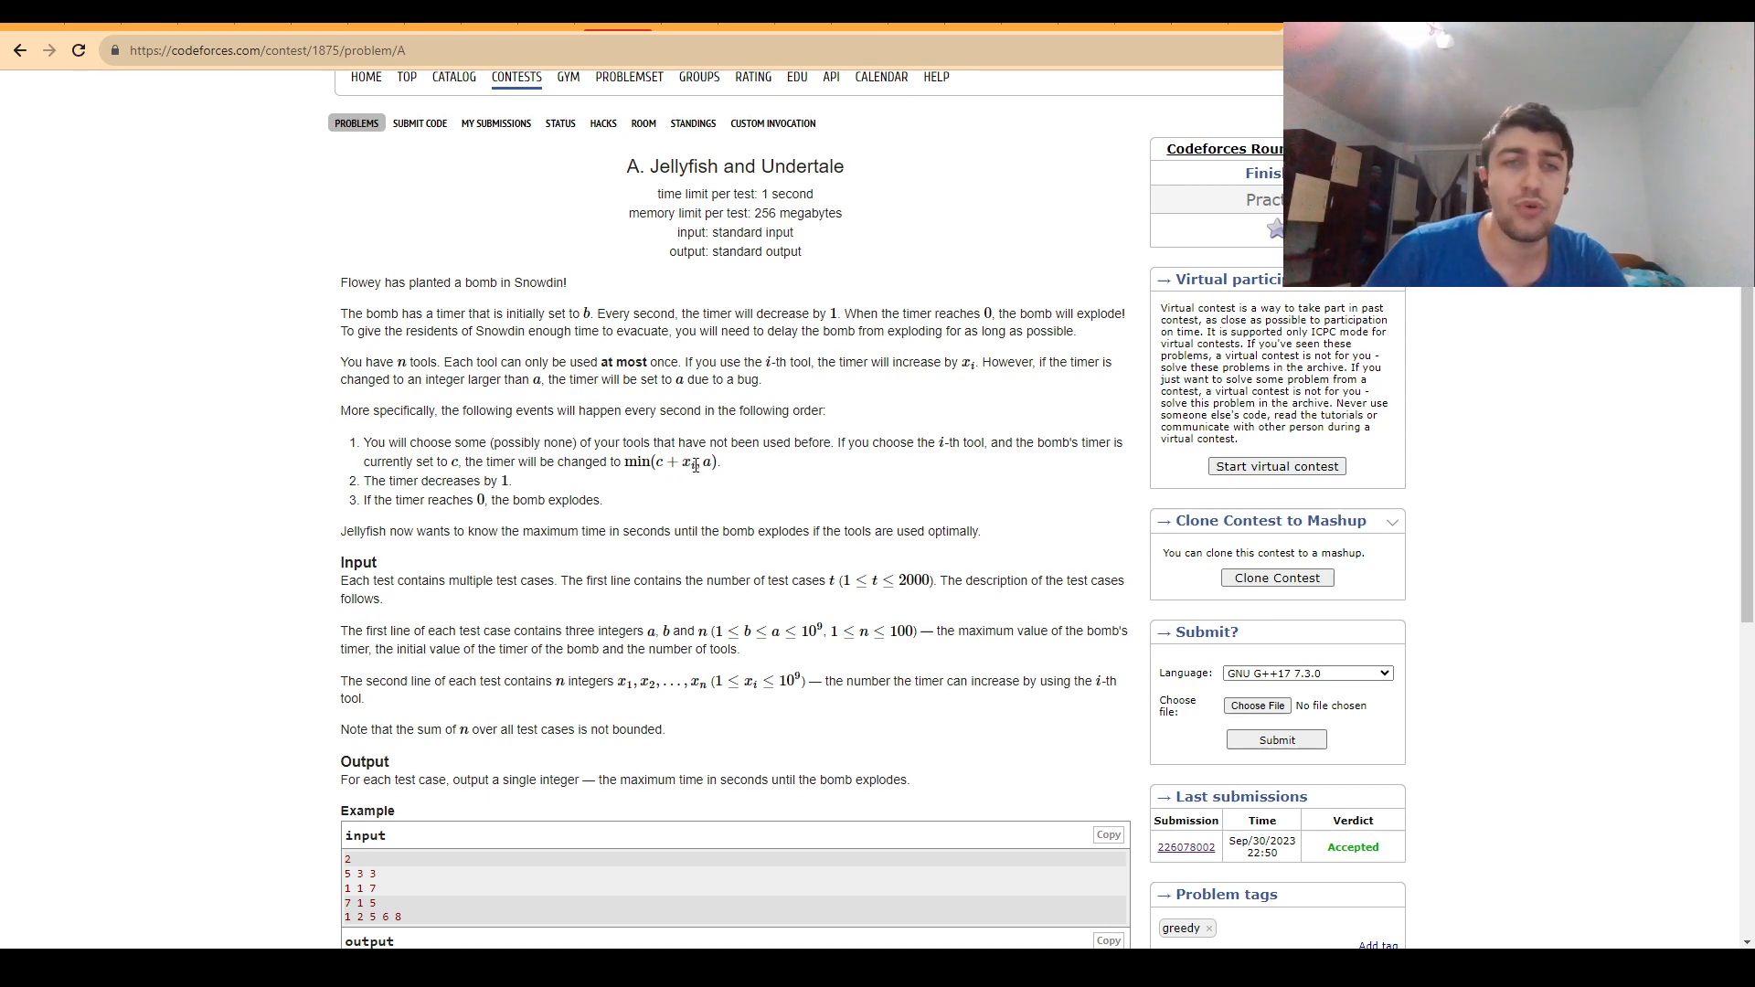
{"action": "mouse_move", "coordinate": [742, 492]}
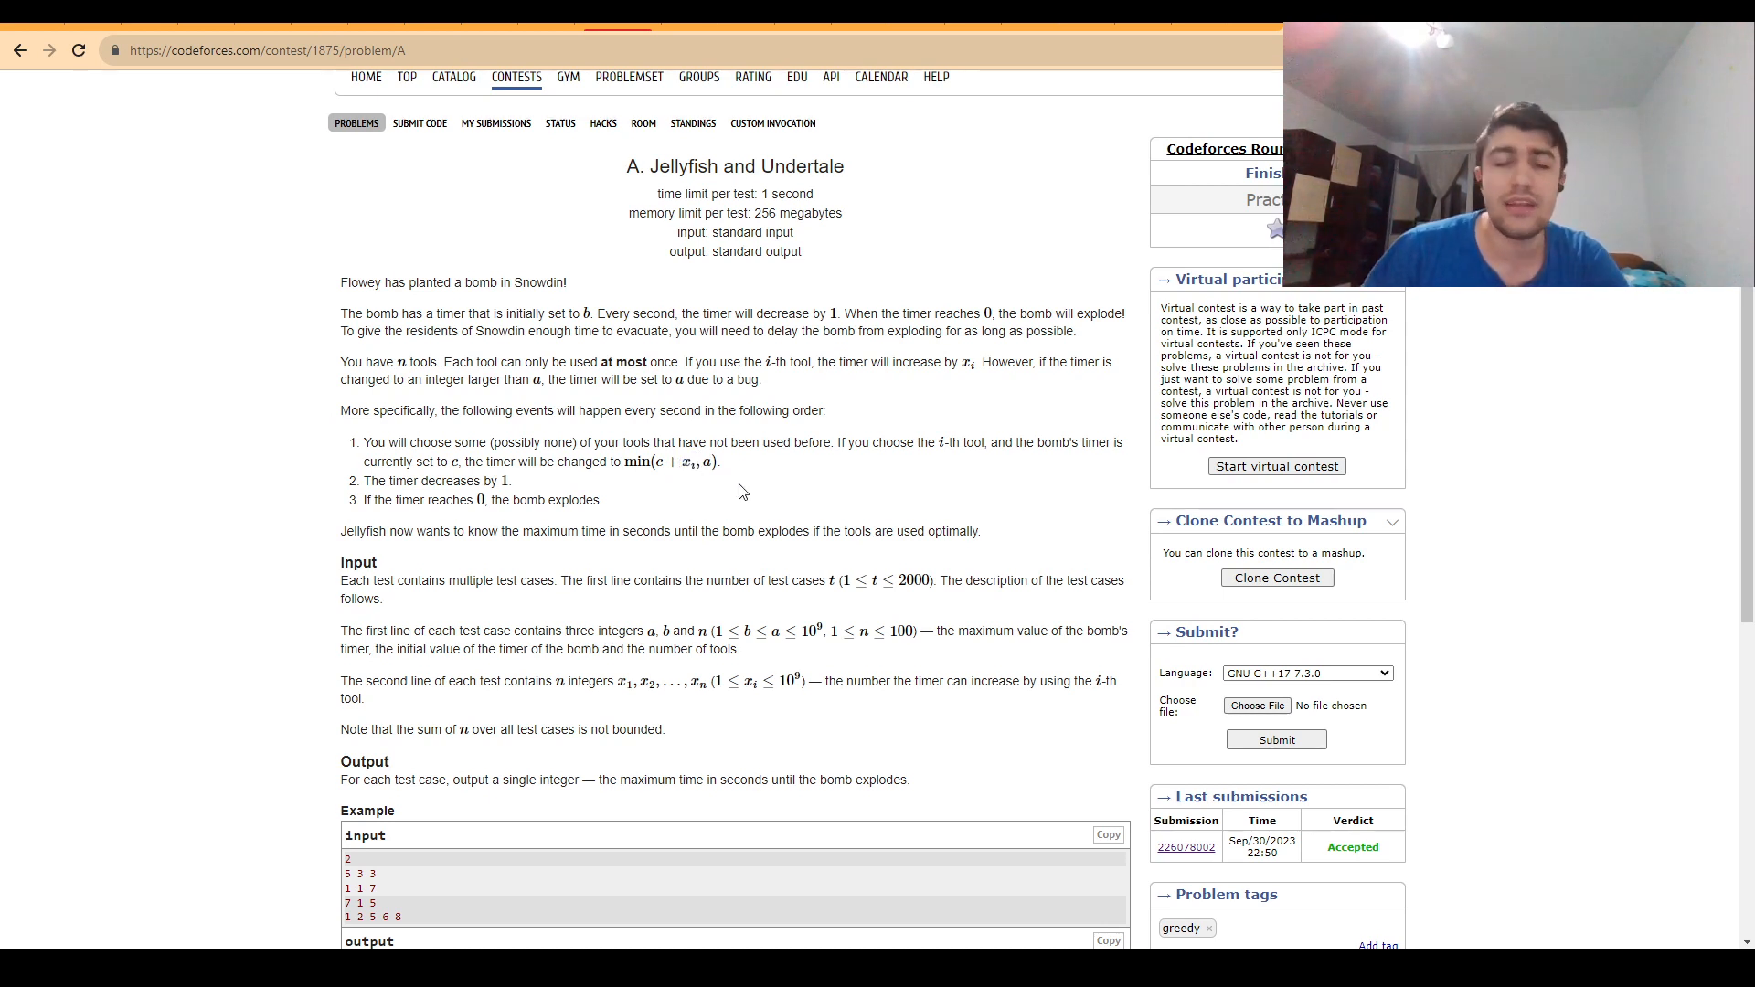
Open accepted submission 226078002 and scroll to its main() code summing min(x_i, a−1) plus b.
{"action": "double_click", "coordinate": [696, 461]}
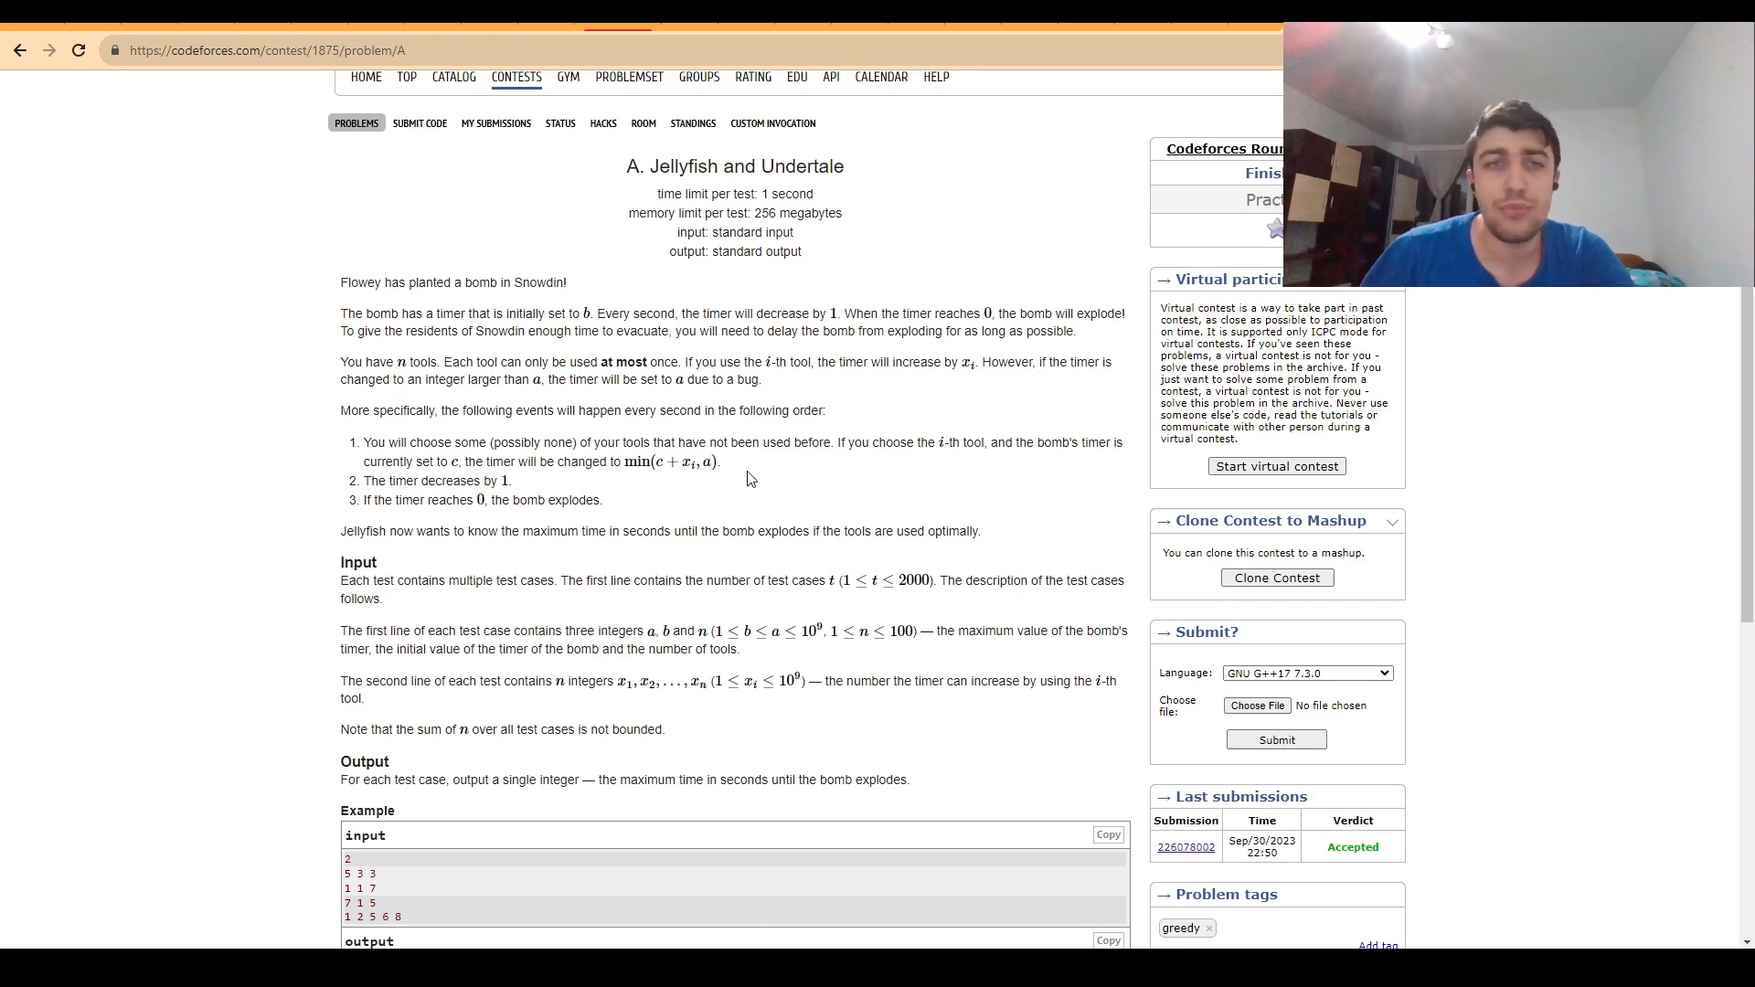
{"action": "scroll", "scroll_direction": "down", "scroll_amount": 3}
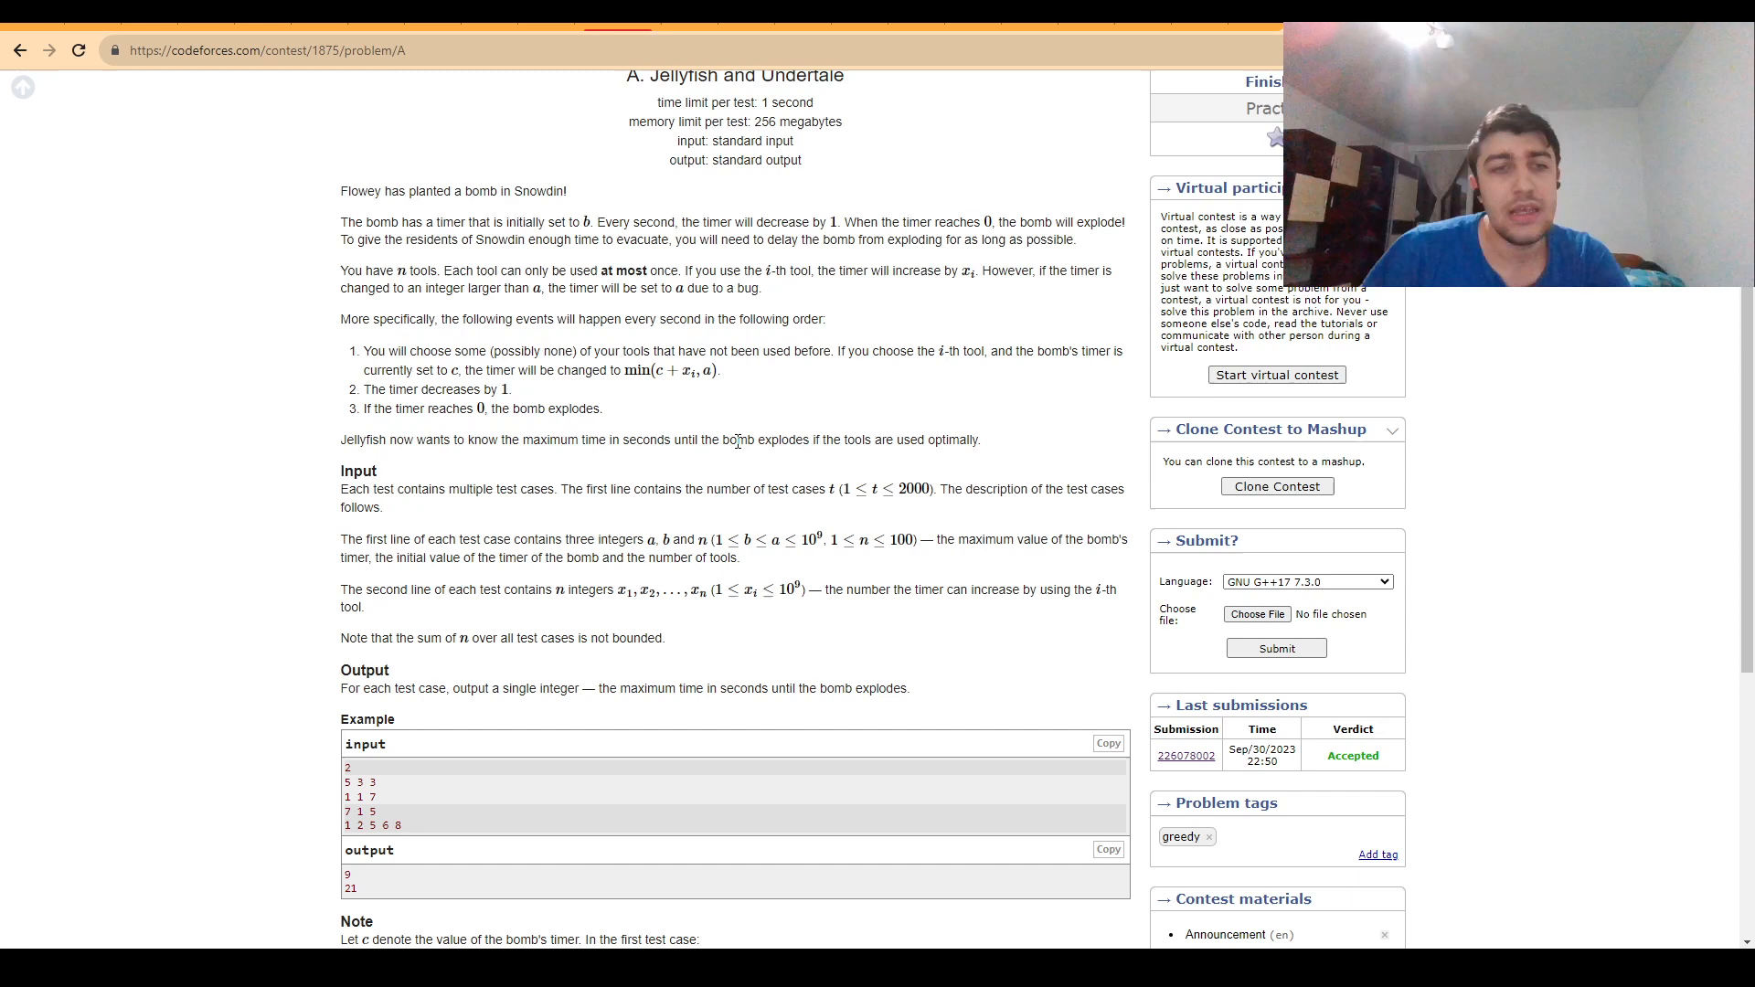
{"action": "mouse_move", "coordinate": [712, 405]}
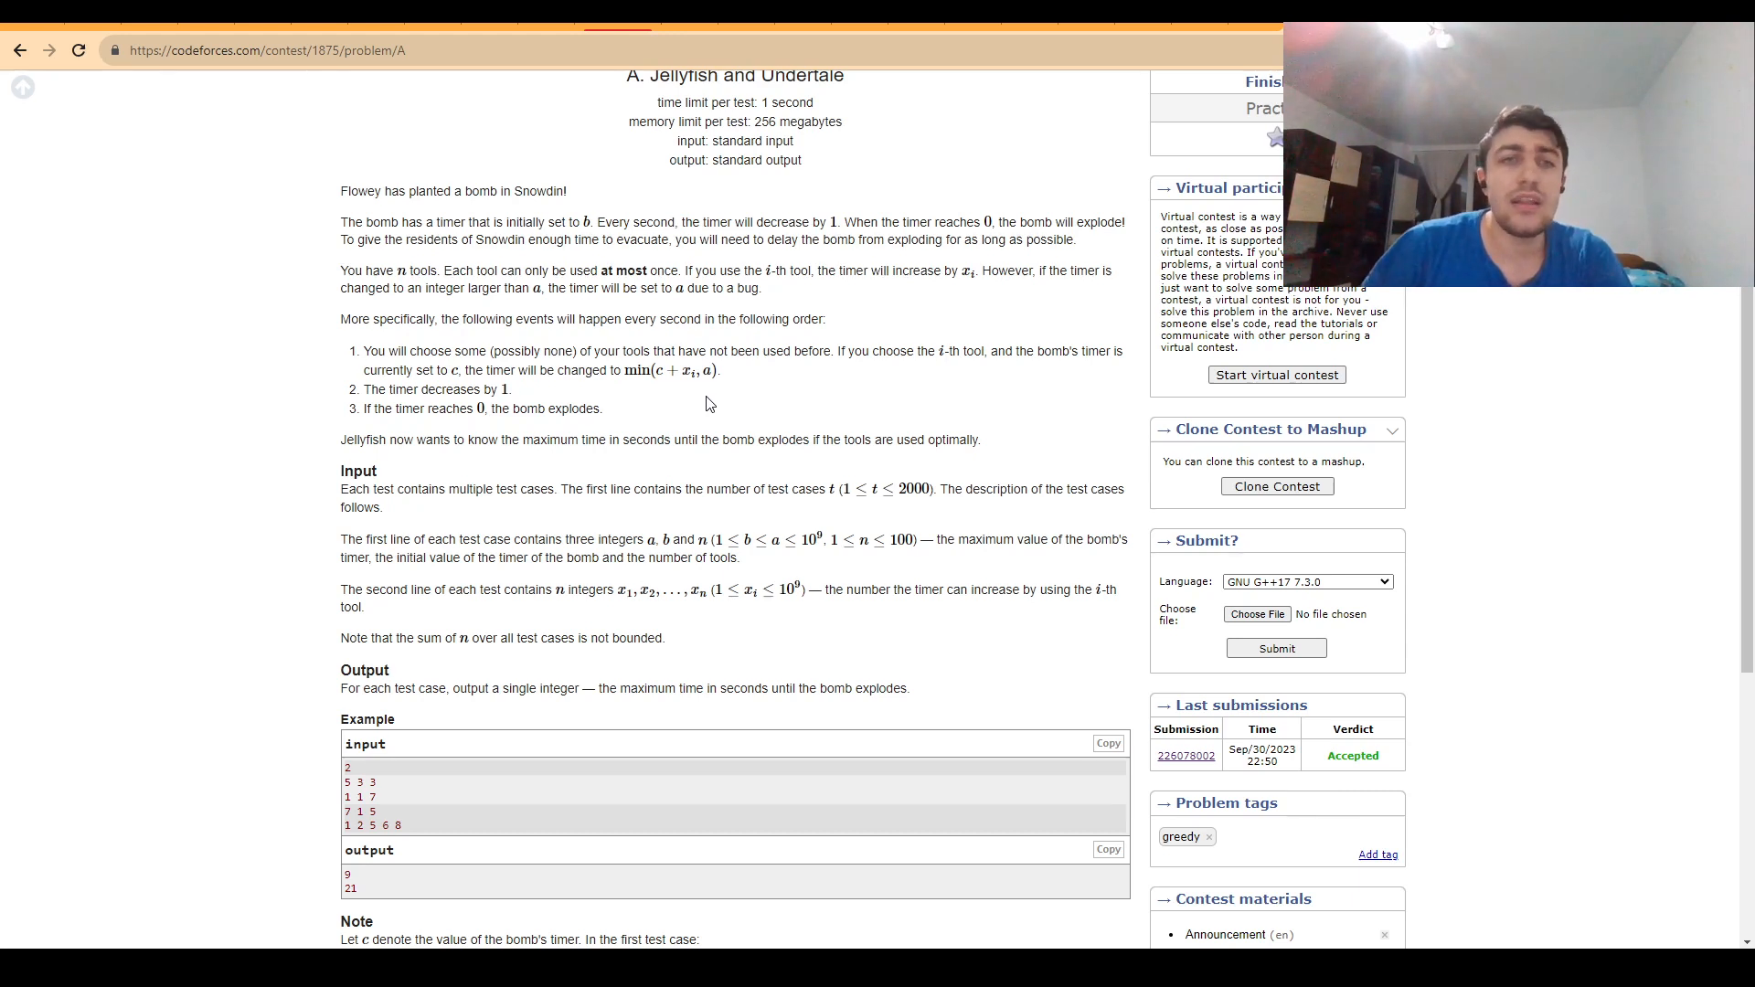
{"action": "mouse_move", "coordinate": [729, 416]}
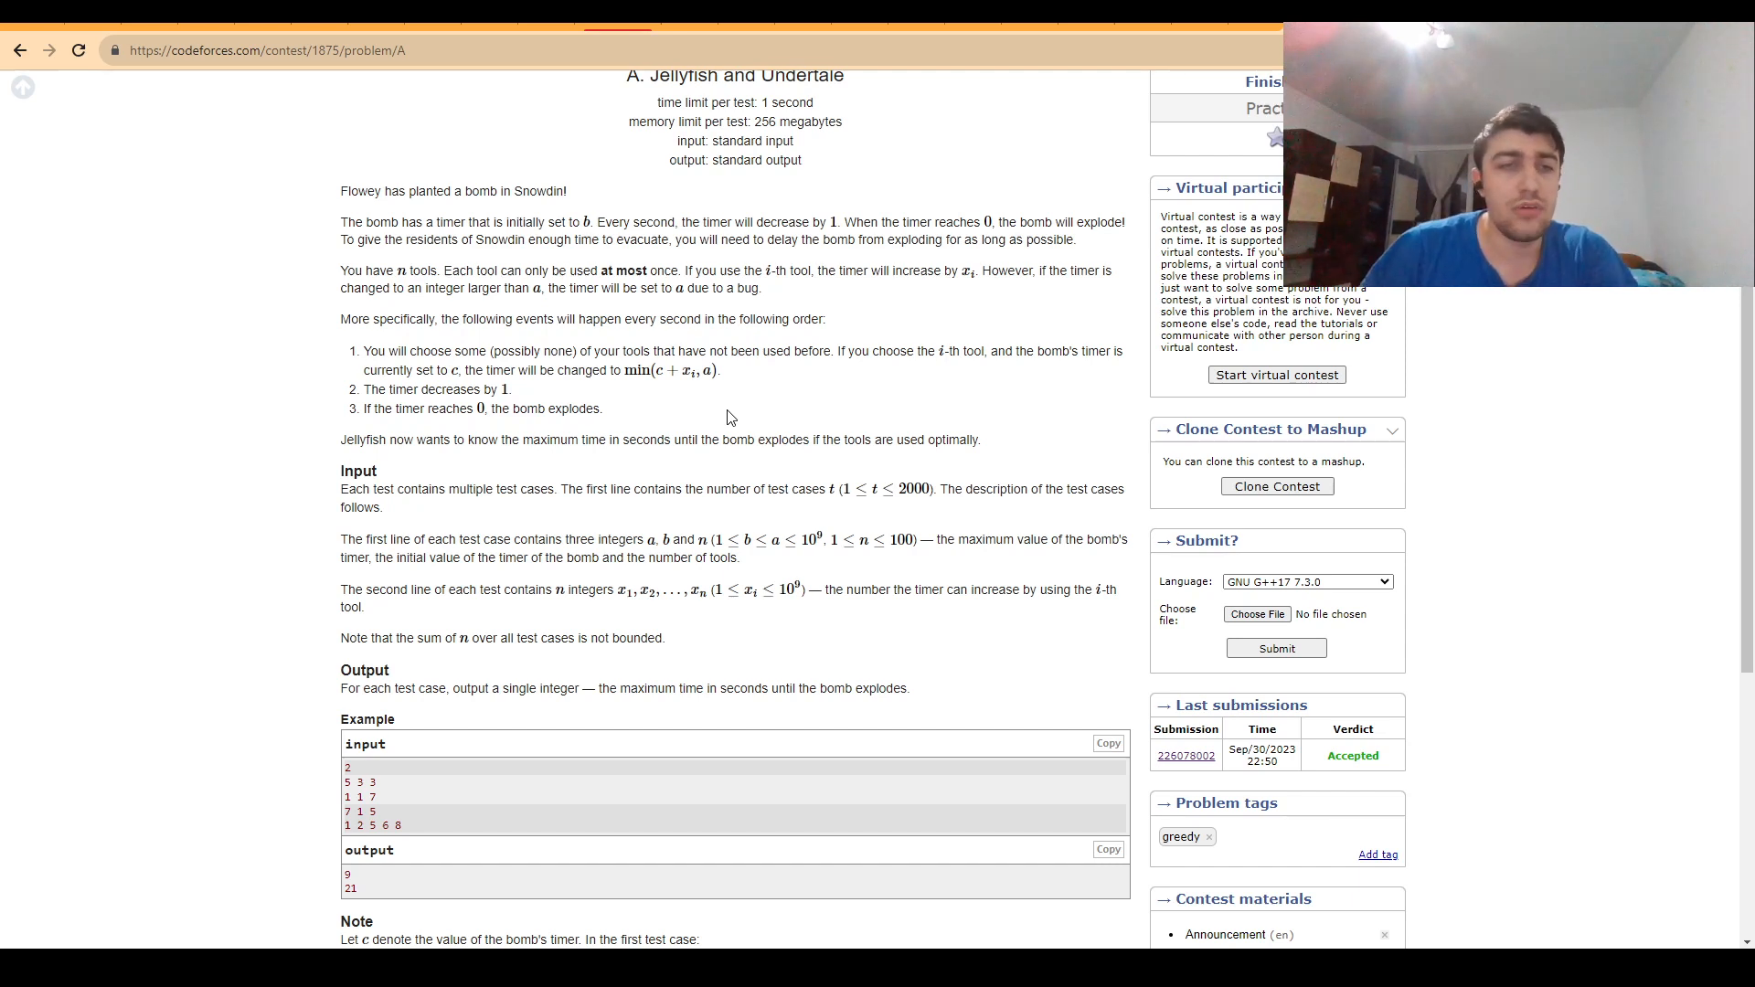
{"action": "mouse_move", "coordinate": [233, 794]}
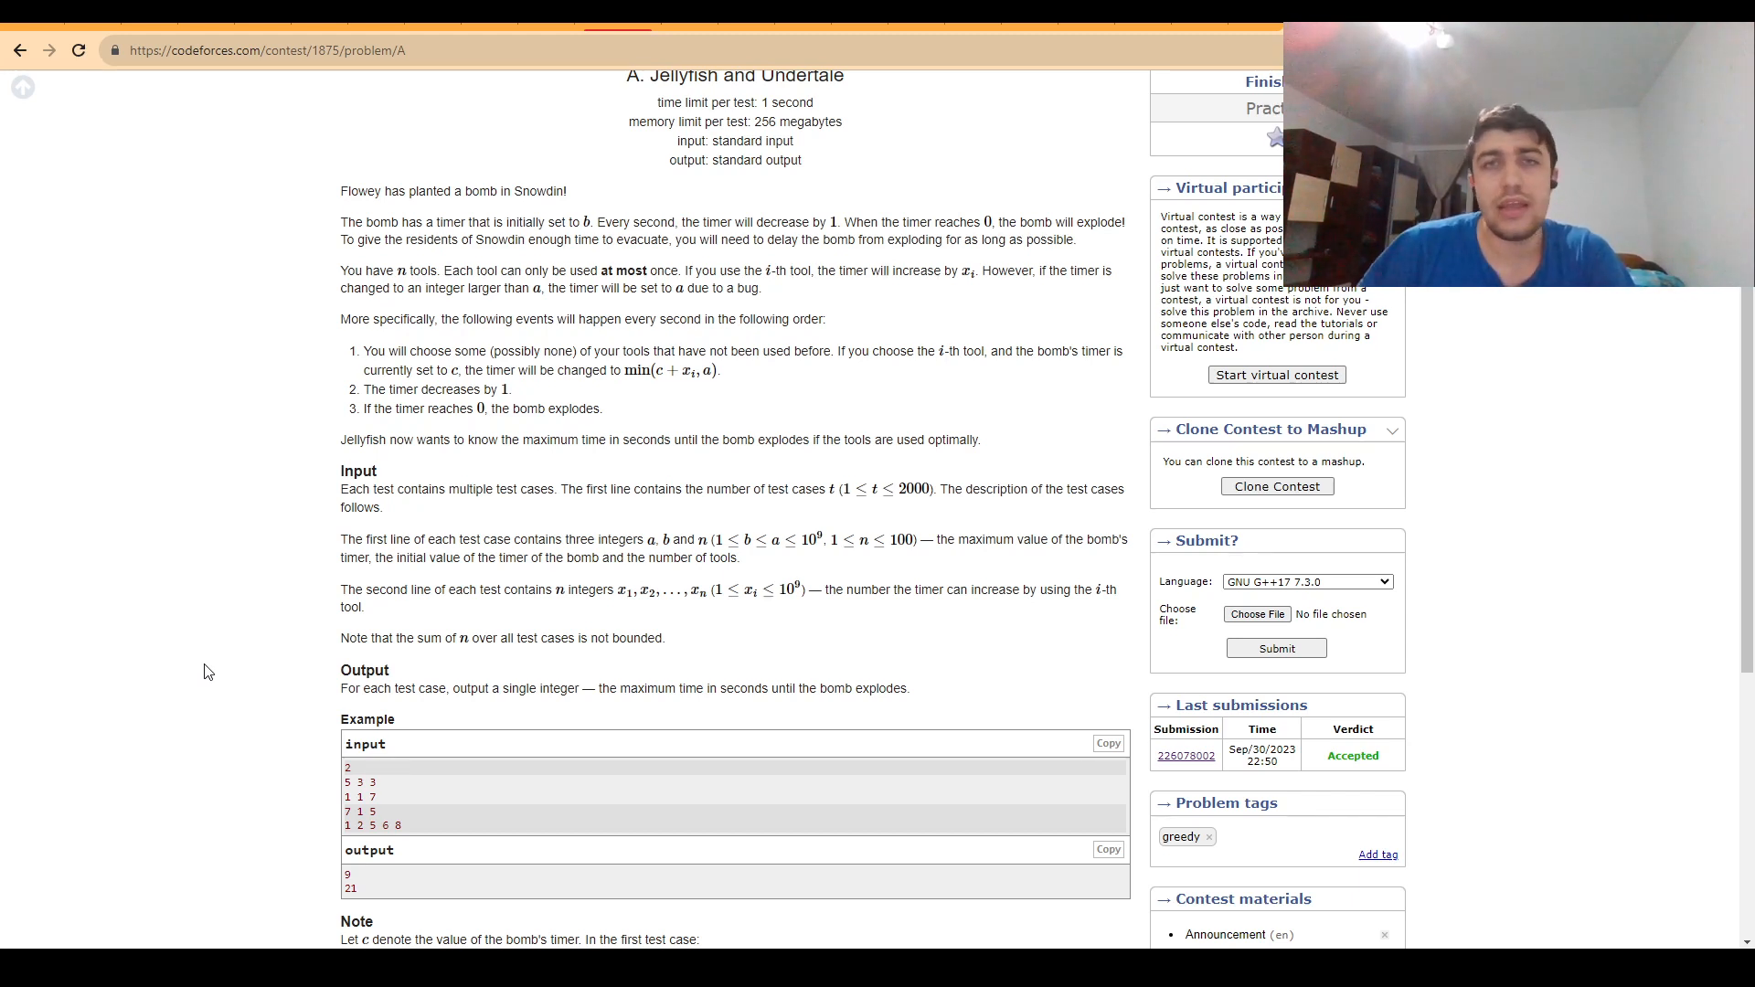
{"action": "mouse_move", "coordinate": [155, 695]}
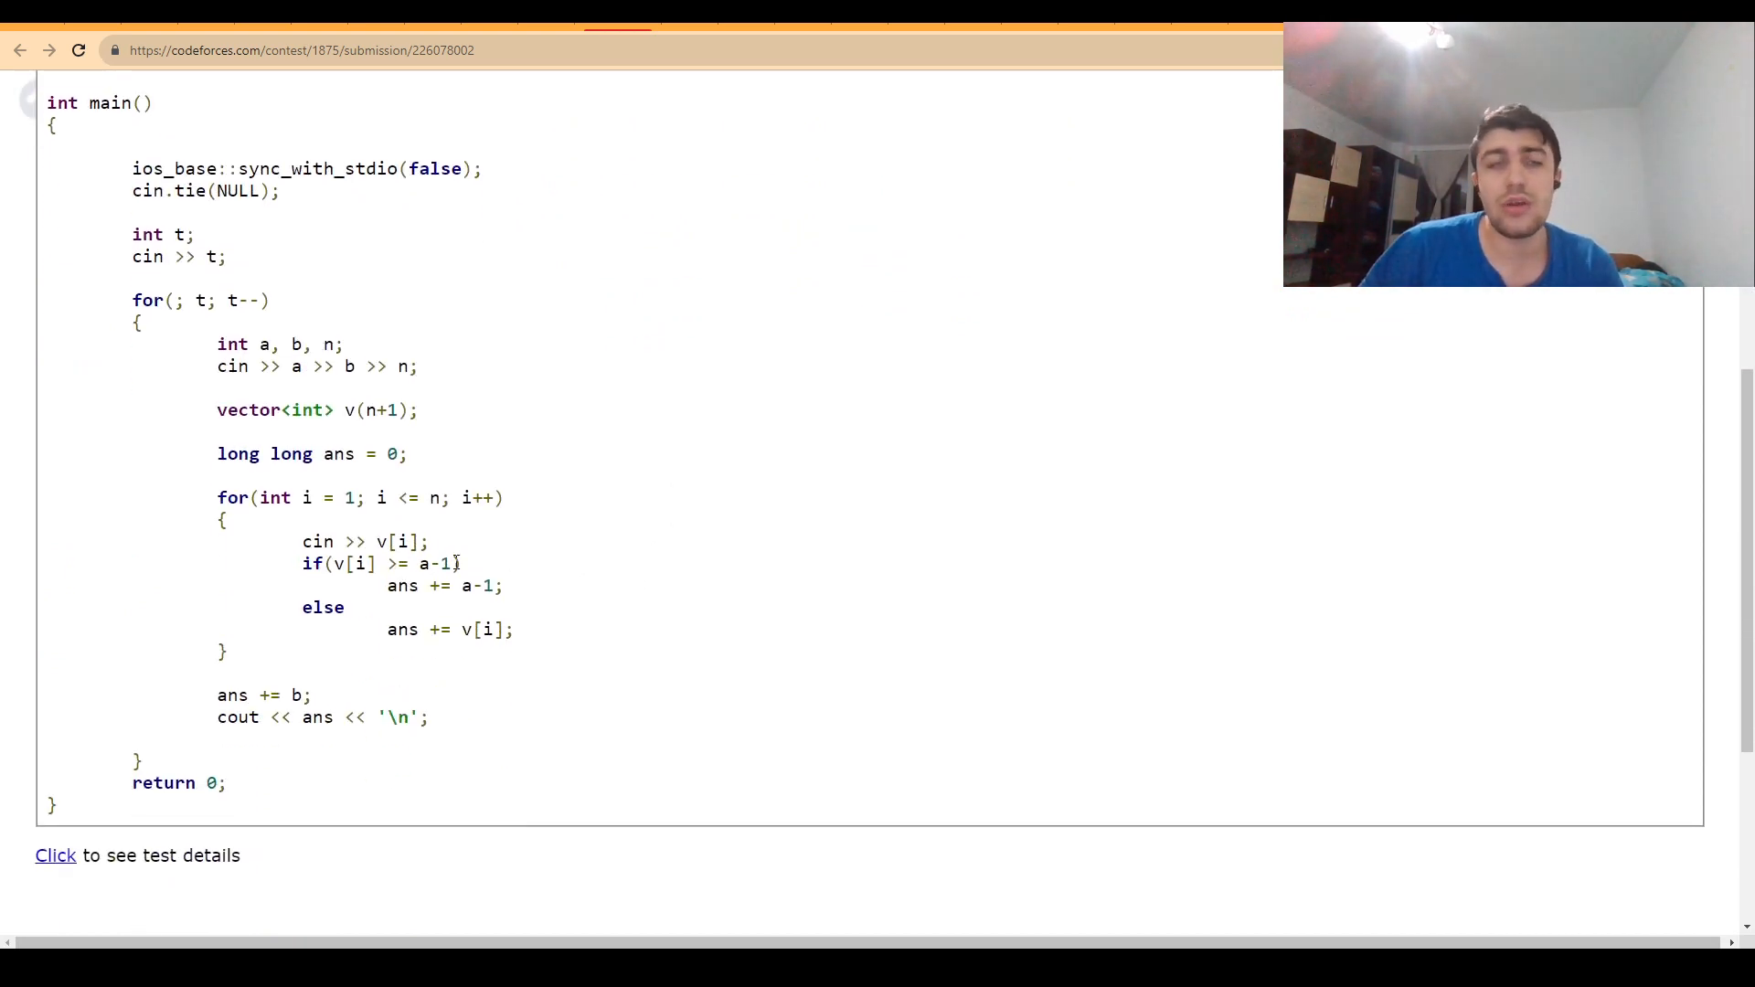
{"action": "mouse_move", "coordinate": [496, 559]}
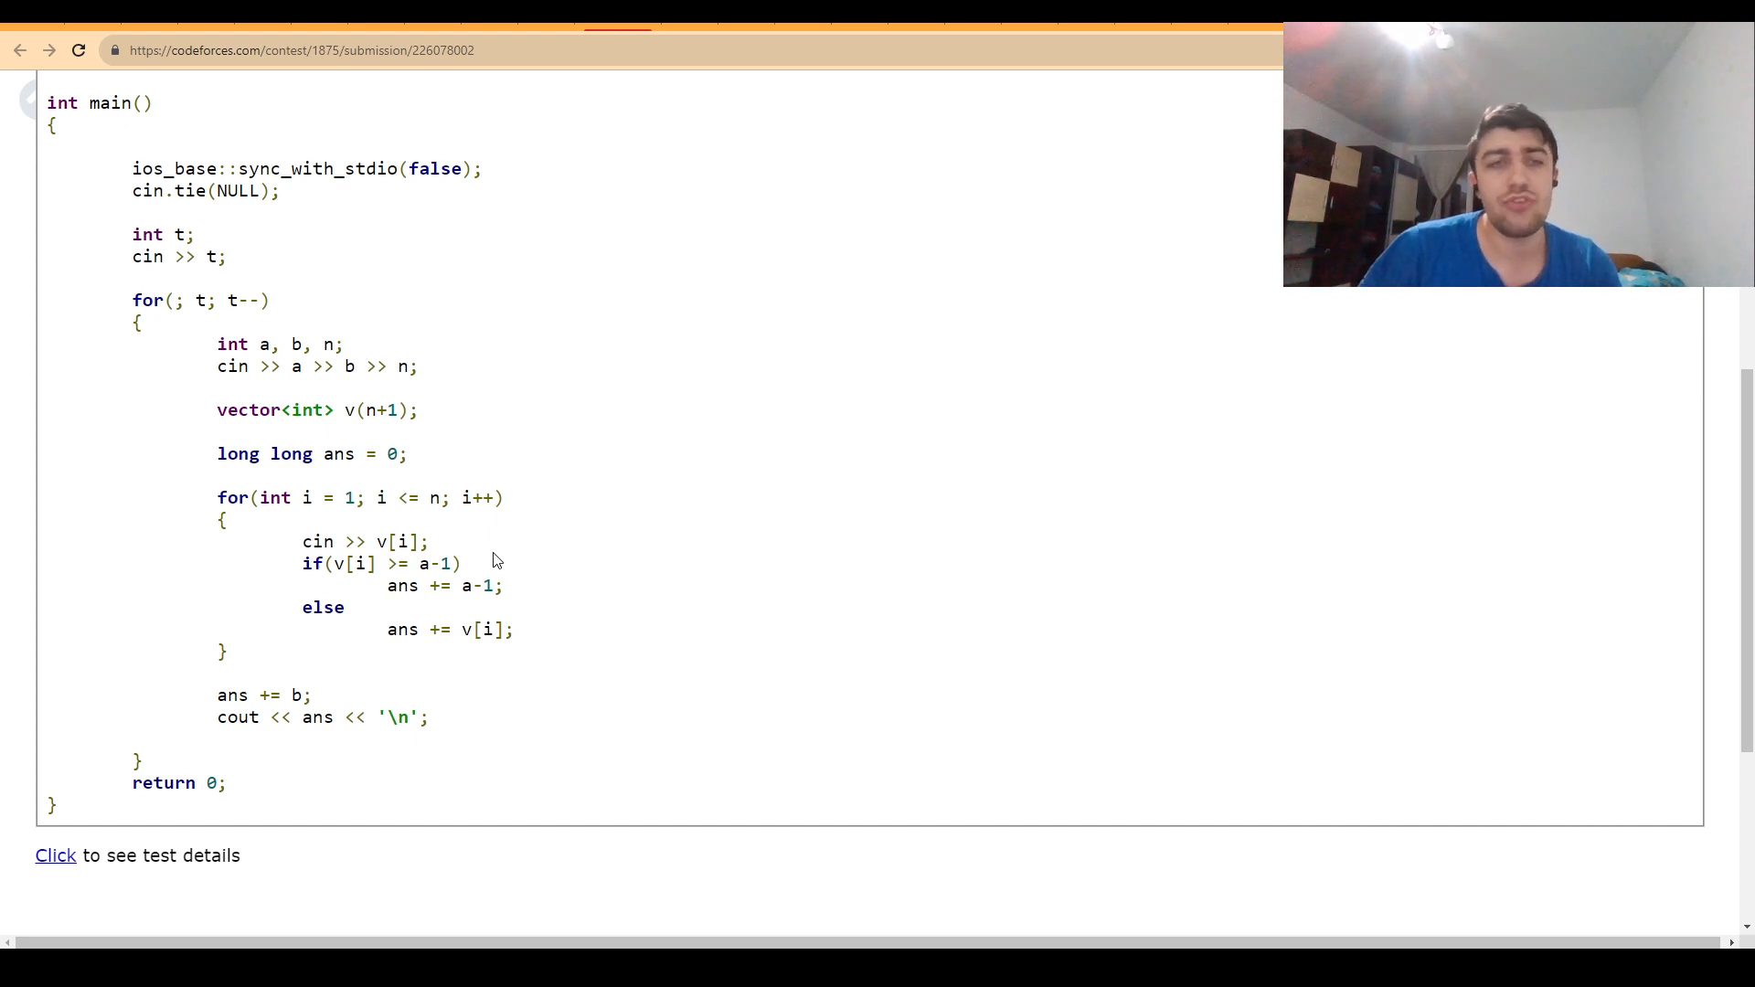